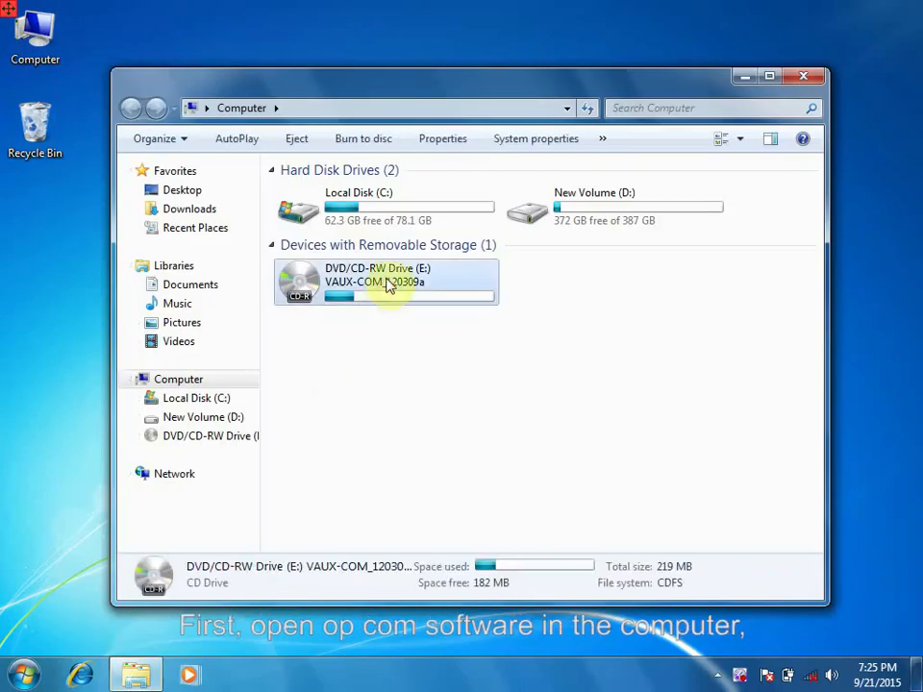
Launch the VAUX-COM_120309a installer from the DVD drive.
{"action": "double_click", "coordinate": [384, 282]}
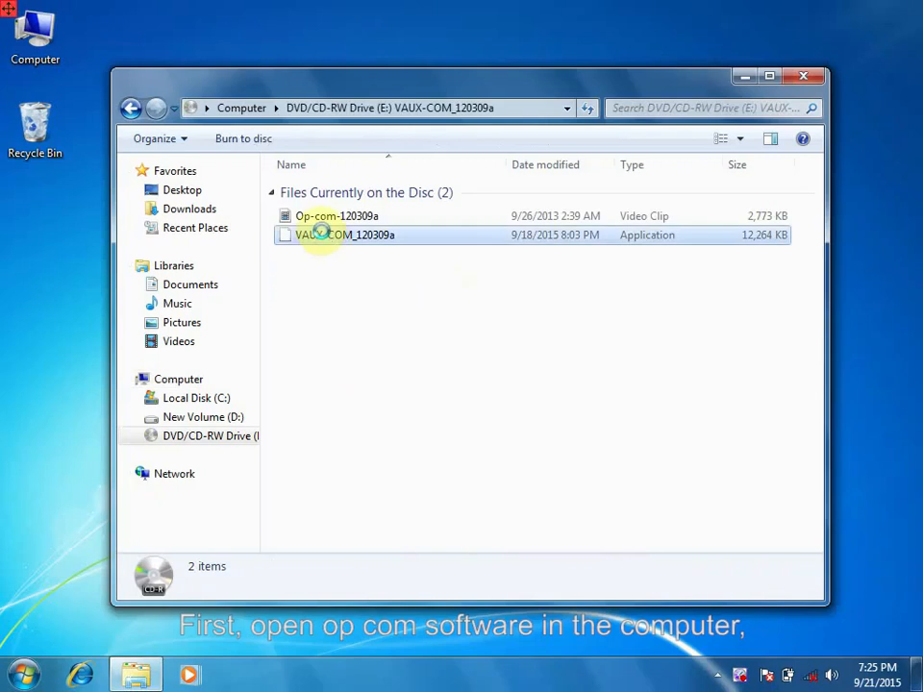
{"action": "double_click", "coordinate": [345, 234]}
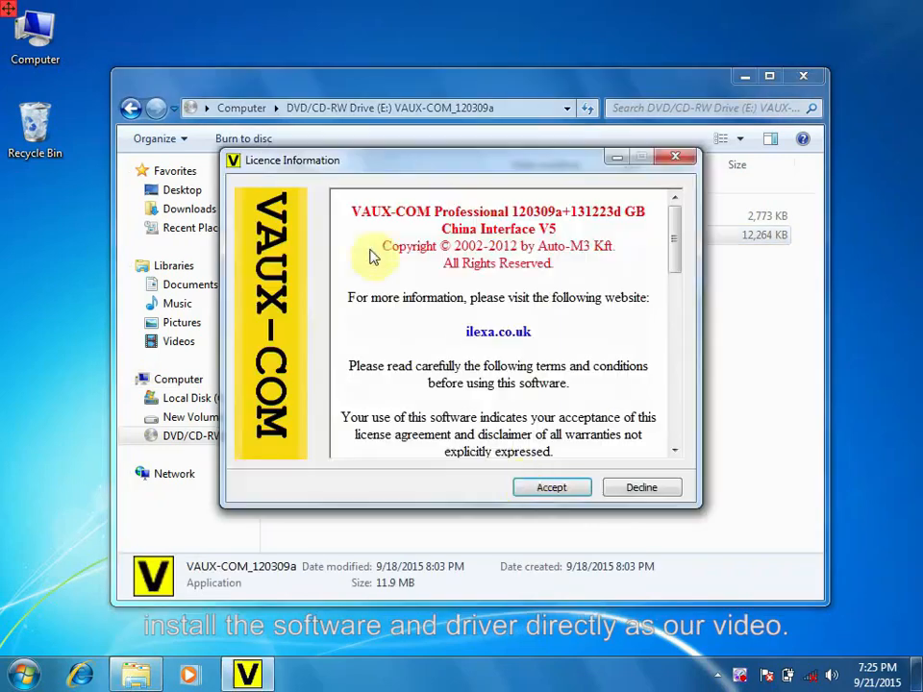
Accept the licence, confirm USB Serial Converter in Device Manager, and close Computer Management.
{"action": "left_click", "coordinate": [551, 487]}
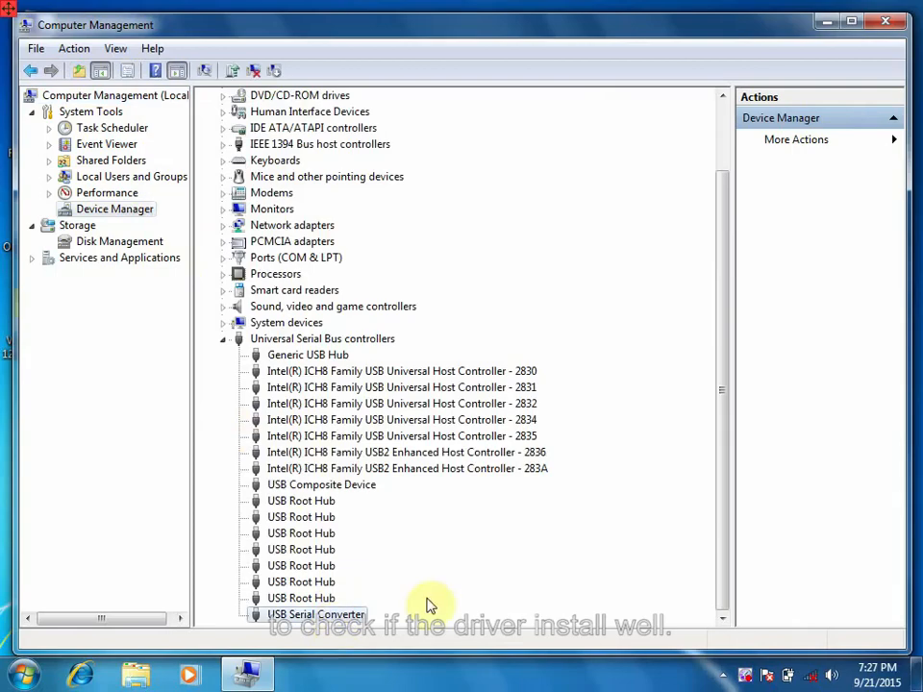
{"action": "left_click", "coordinate": [884, 21]}
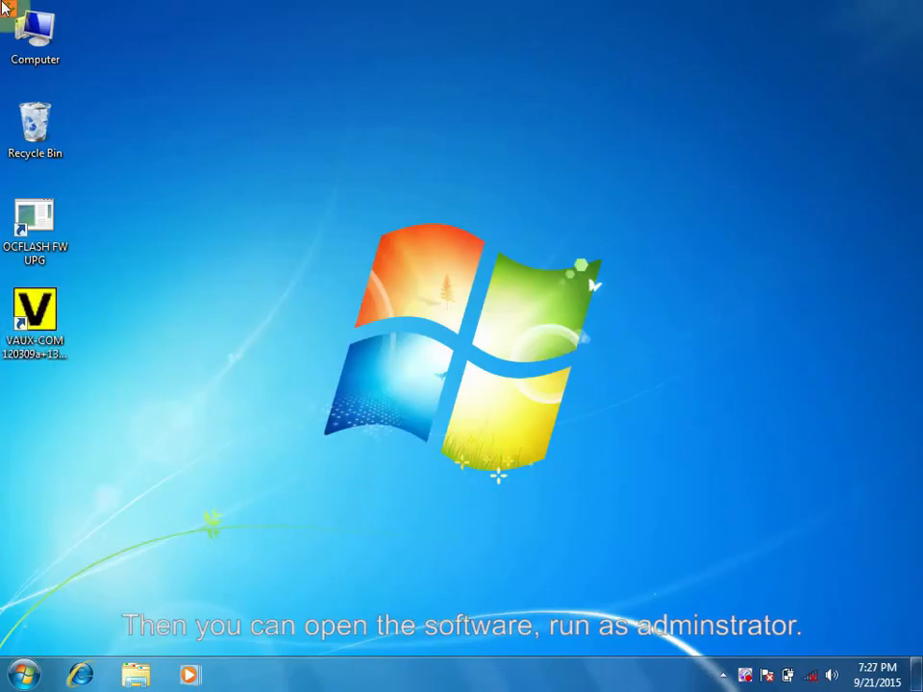
Start VAUX-COM and run the interface test from Settings, confirming firmware V01.59.
{"action": "double_click", "coordinate": [35, 317]}
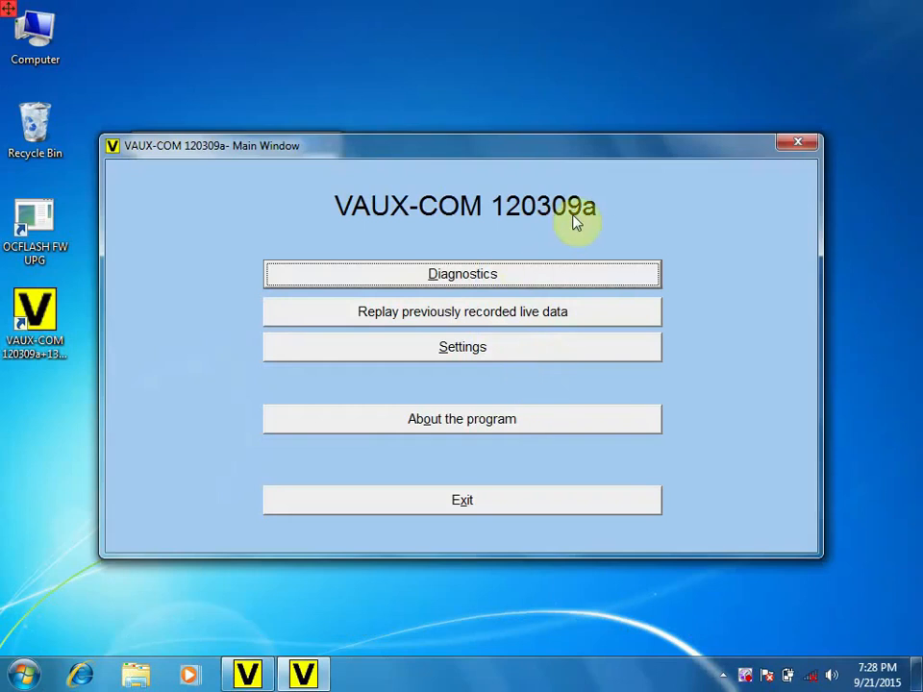
{"action": "left_click", "coordinate": [462, 346]}
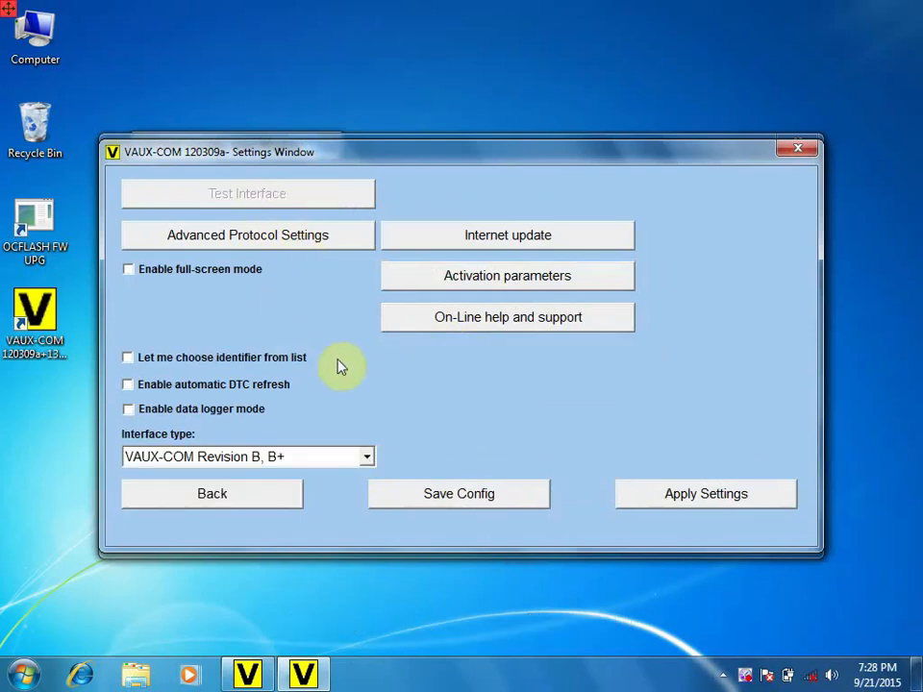
{"action": "left_click", "coordinate": [247, 193]}
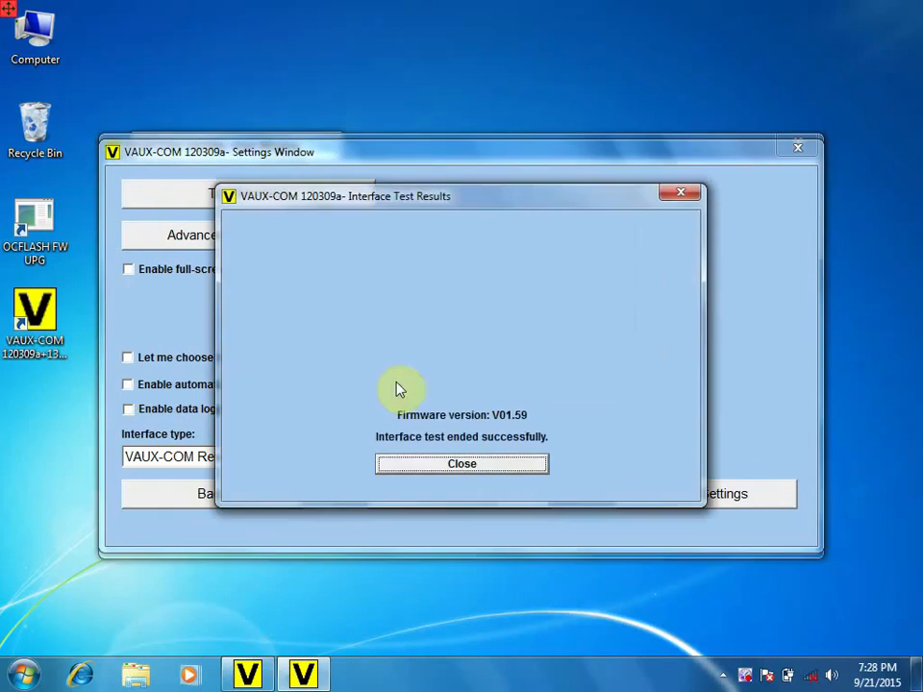
{"action": "mouse_move", "coordinate": [491, 471]}
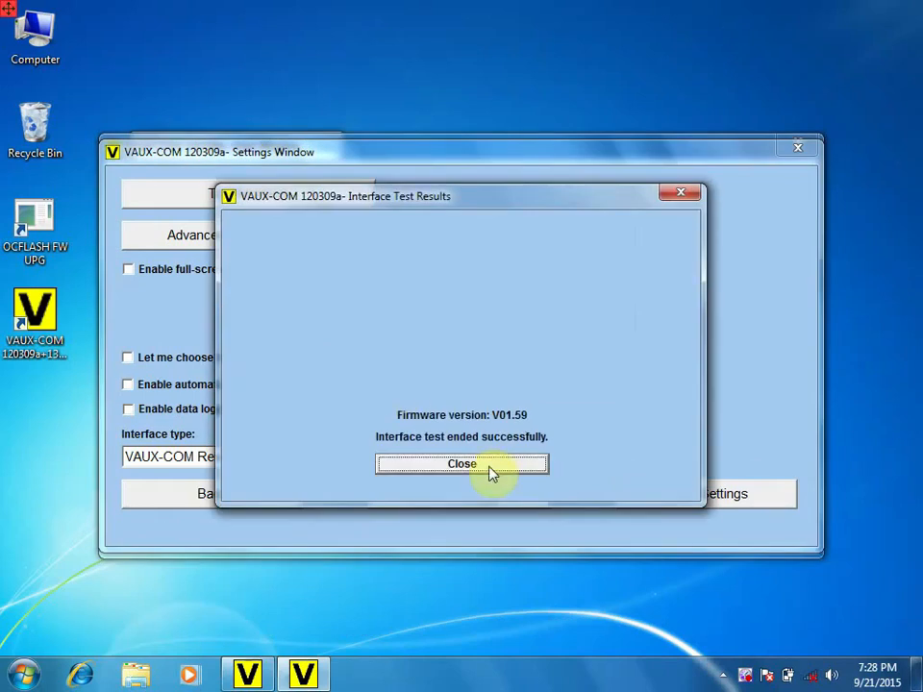
{"action": "left_click", "coordinate": [462, 463]}
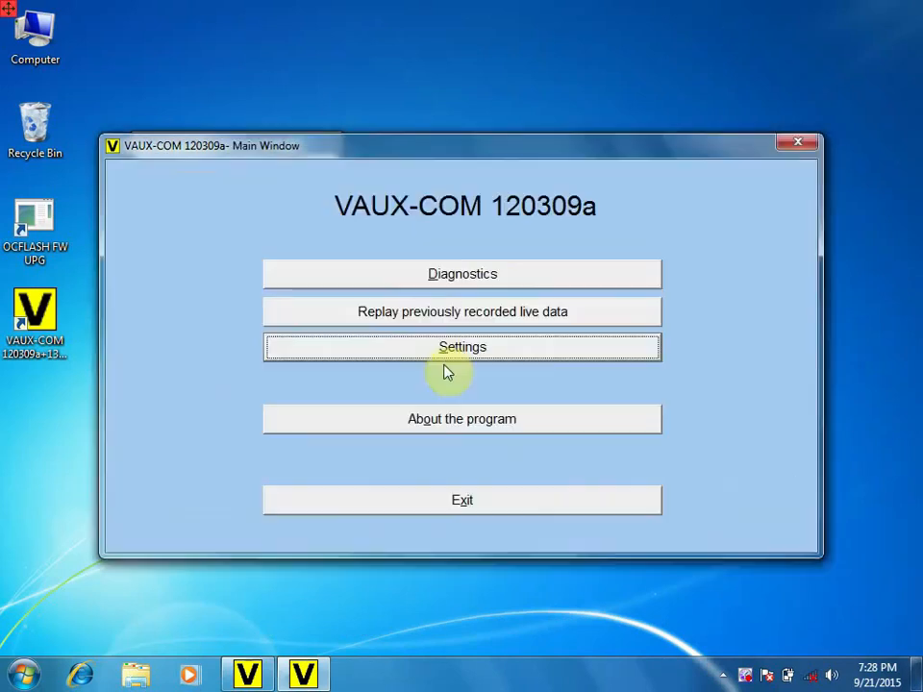
{"action": "mouse_move", "coordinate": [407, 304]}
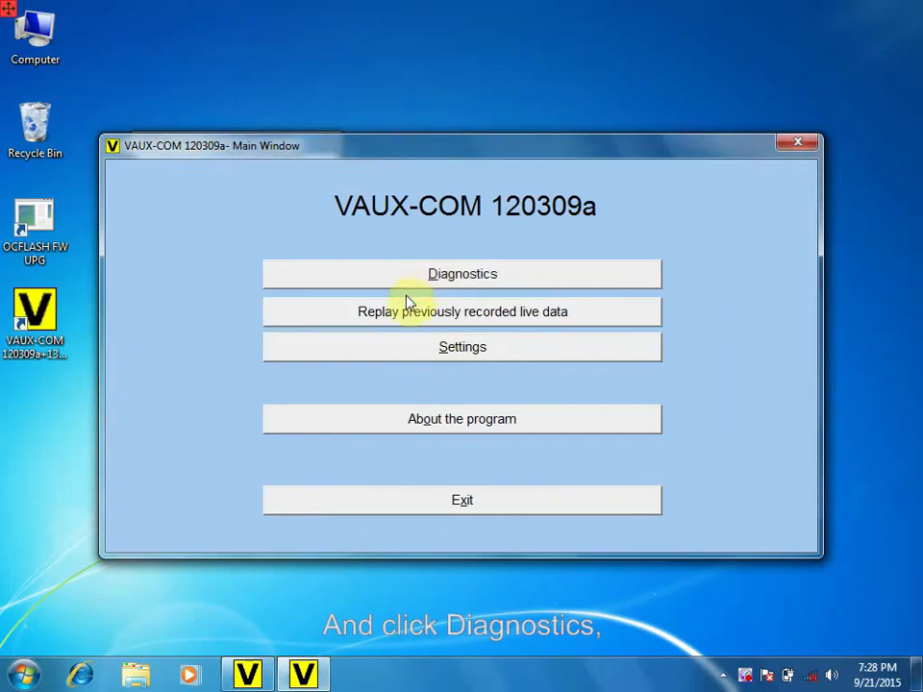
Browse the diagnostics model-year and model lists, returning to the year list.
{"action": "left_click", "coordinate": [462, 273]}
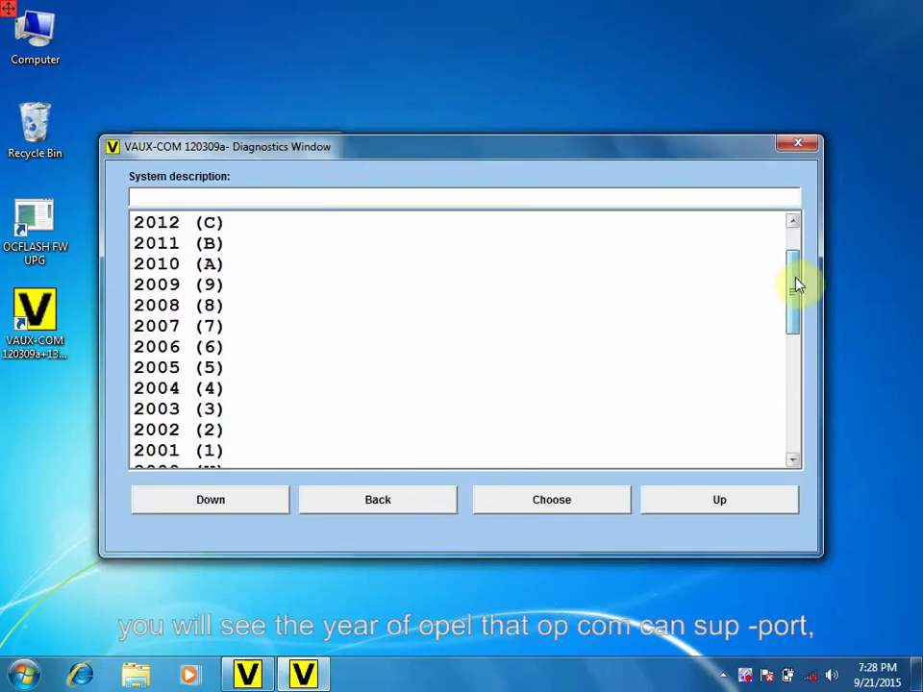
{"action": "left_click", "coordinate": [377, 499]}
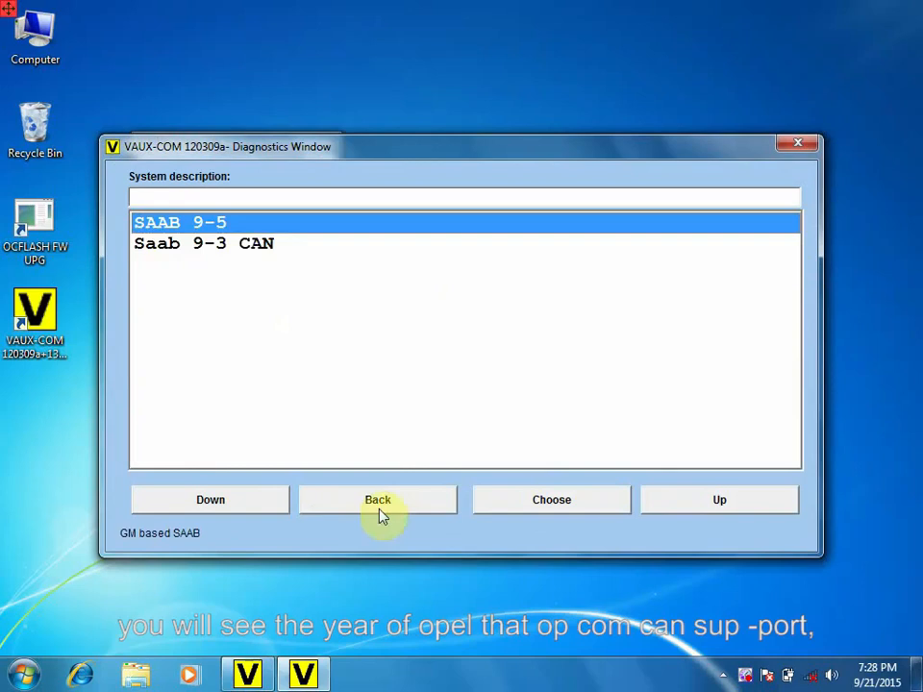
{"action": "left_click", "coordinate": [377, 499]}
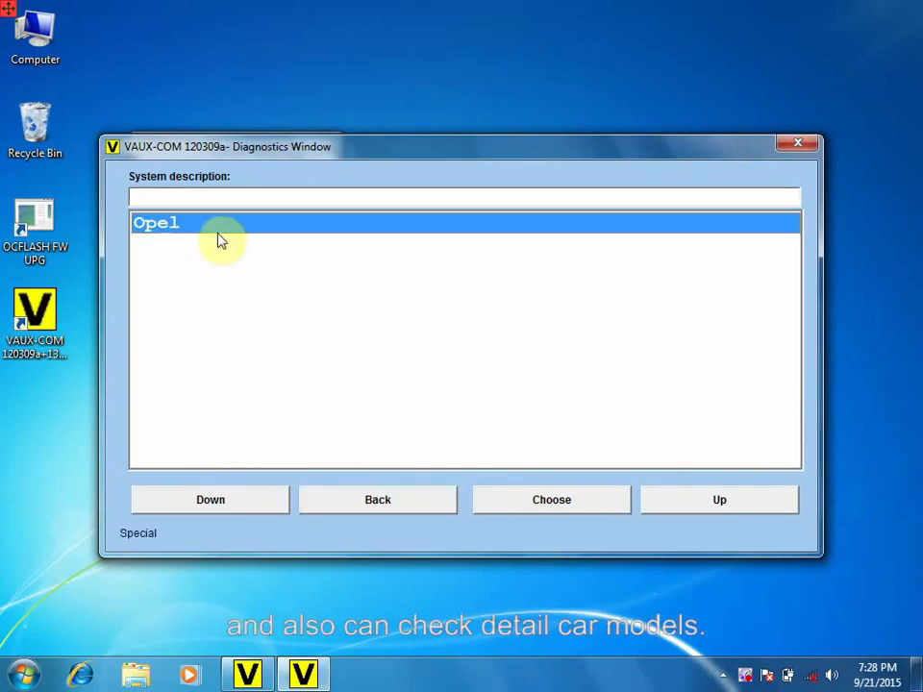
{"action": "left_click", "coordinate": [551, 499]}
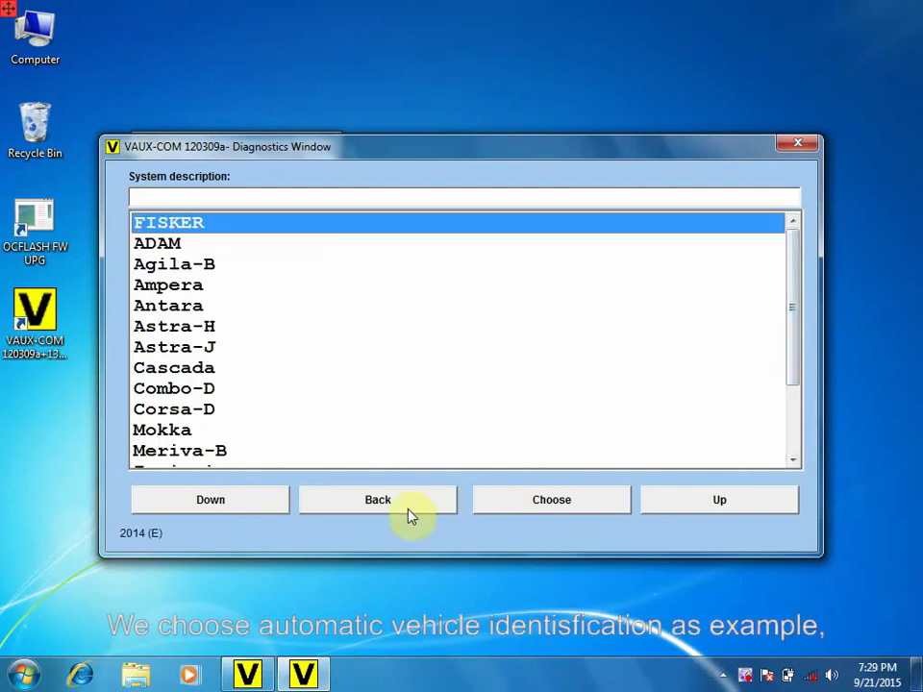
{"action": "left_click", "coordinate": [378, 499]}
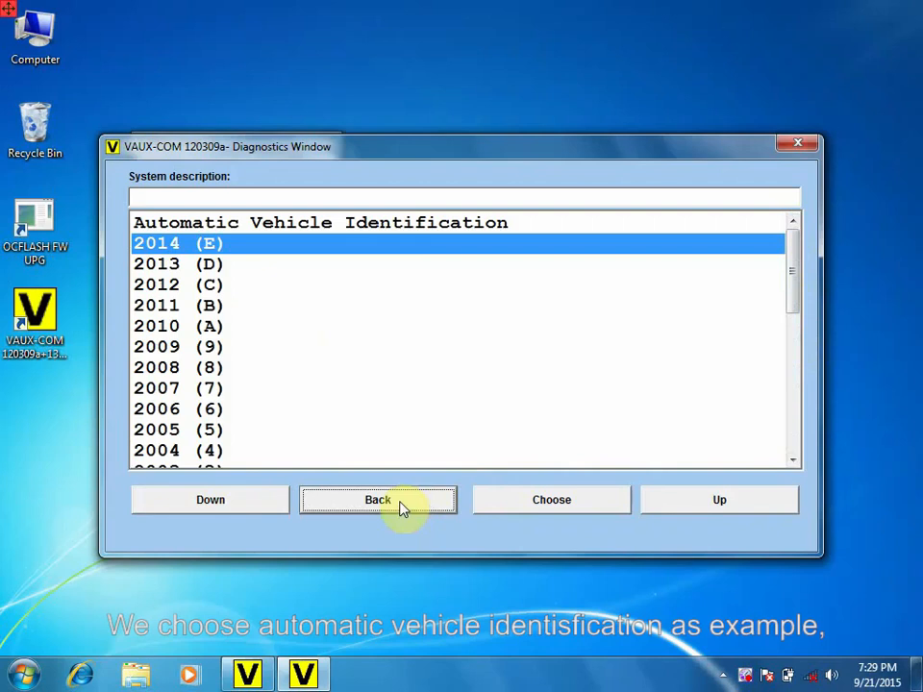
{"action": "mouse_move", "coordinate": [394, 234]}
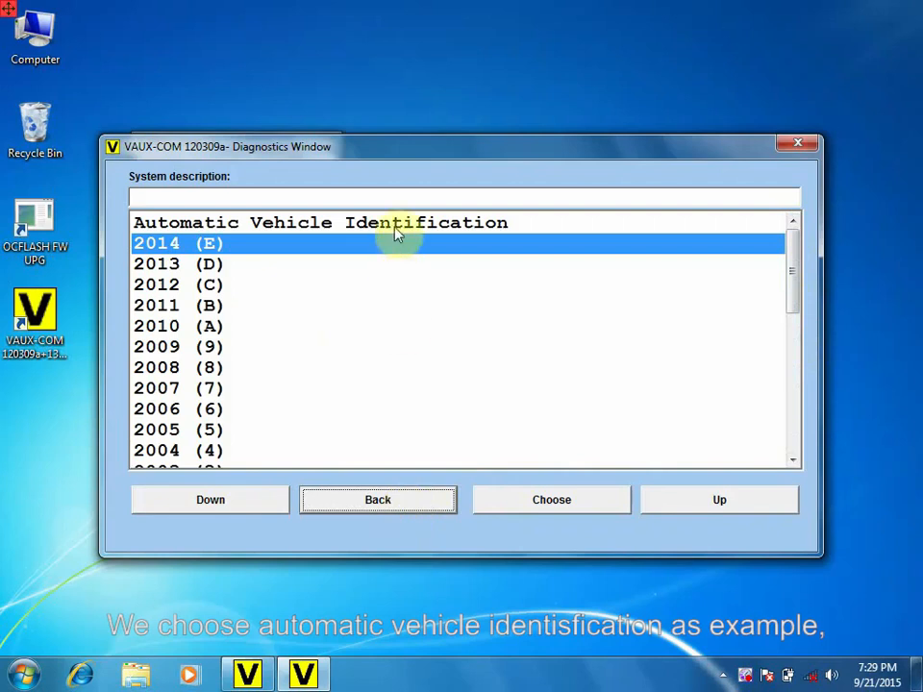
Identify the vehicle over KWP-2000 as a 1997 Omega-B X20XEV, then diagnose the ECM.
{"action": "left_click", "coordinate": [551, 499]}
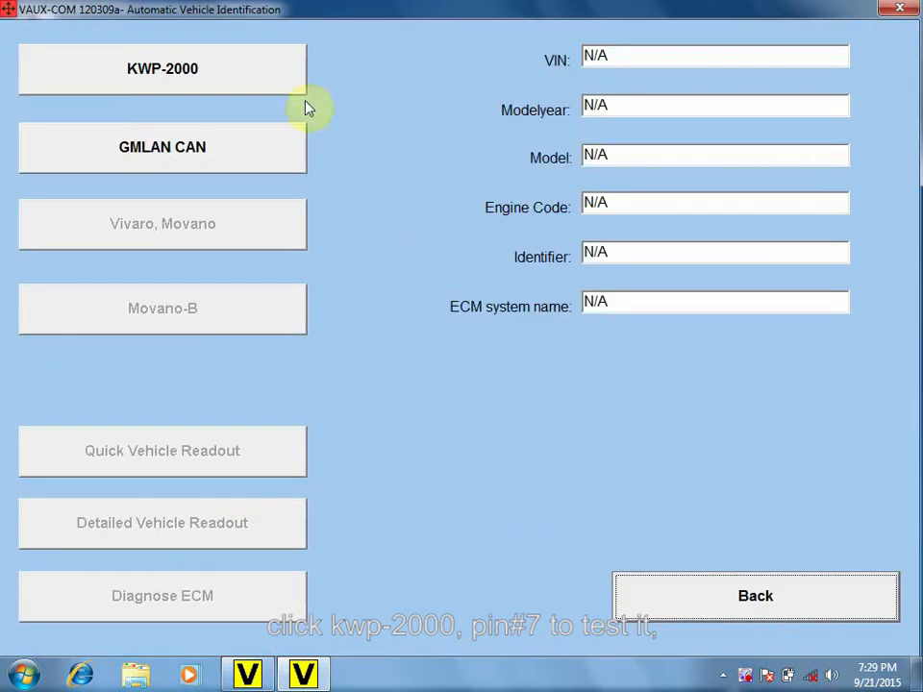
{"action": "left_click", "coordinate": [163, 68]}
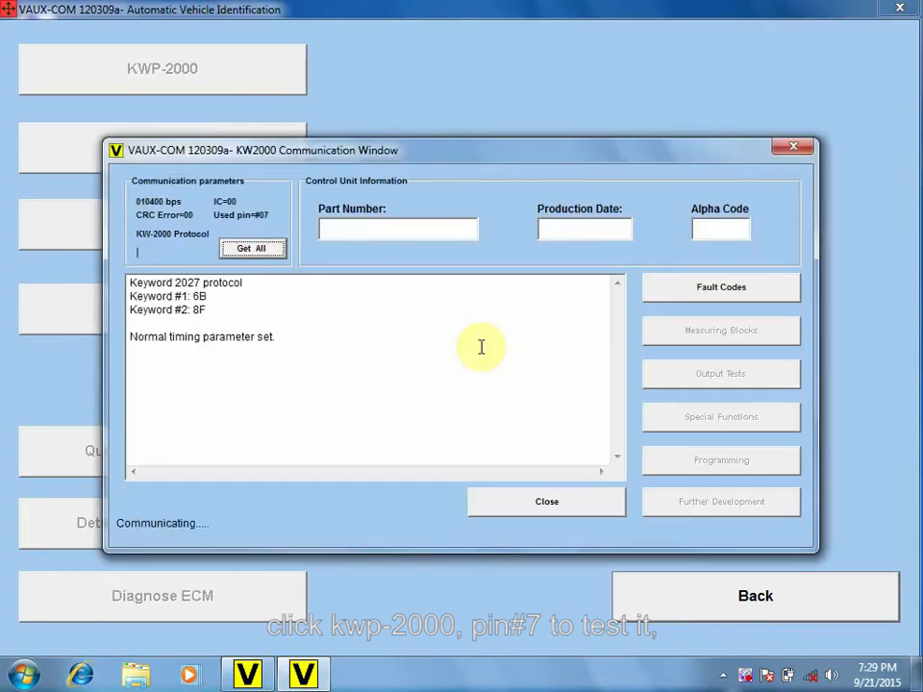
{"action": "left_click", "coordinate": [546, 501]}
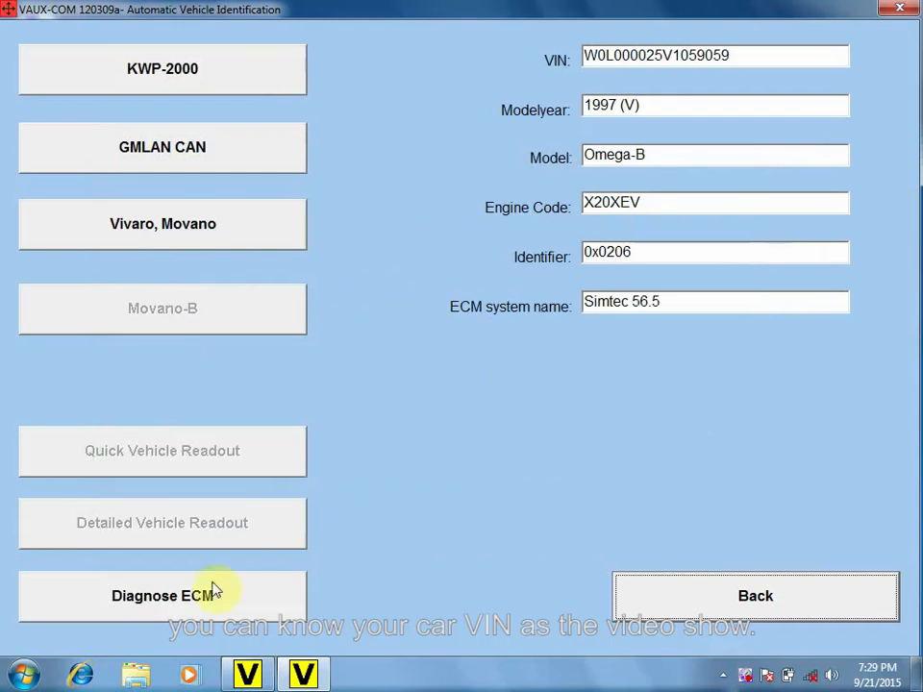
{"action": "left_click", "coordinate": [162, 595]}
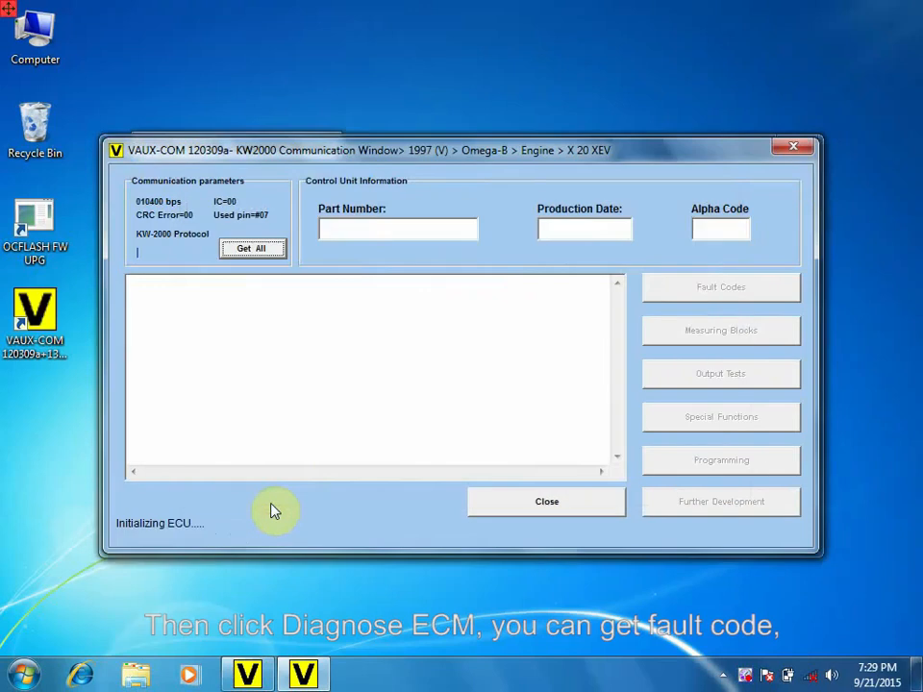
Read all ECM details and the eight stored fault codes, then end communication.
{"action": "left_click", "coordinate": [252, 248]}
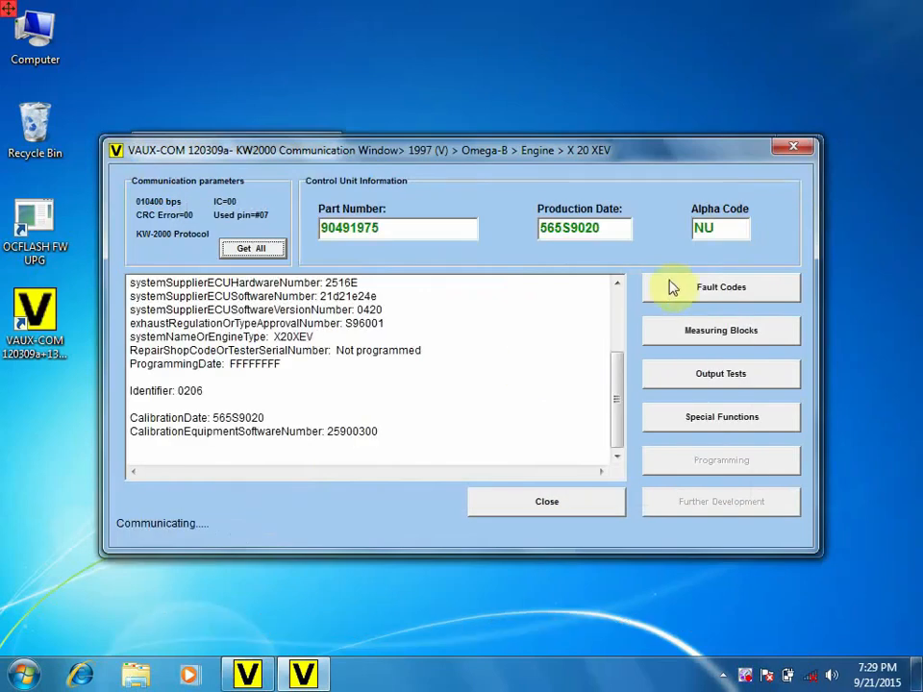
{"action": "mouse_move", "coordinate": [721, 288]}
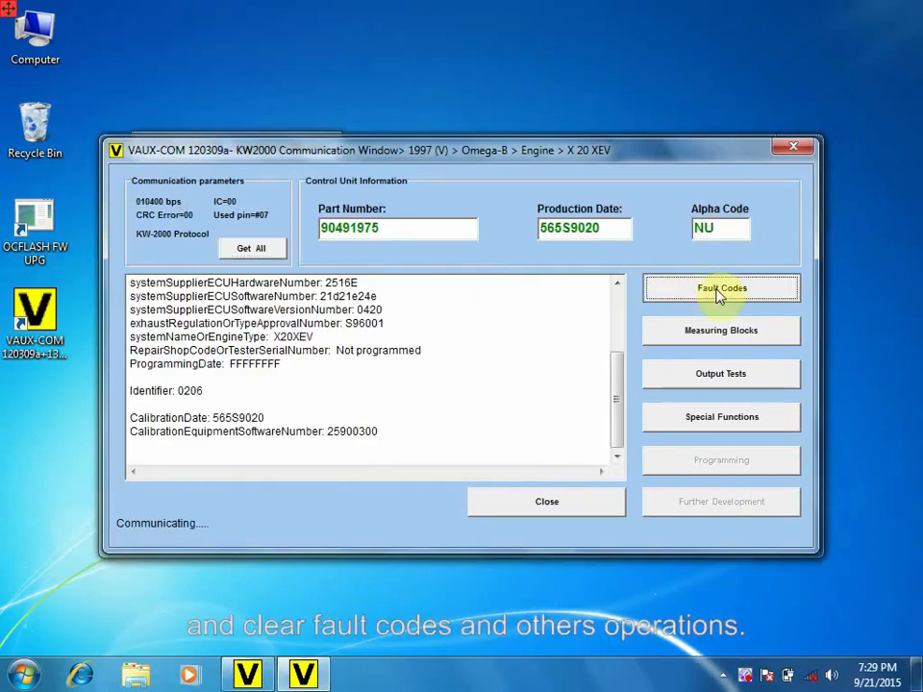
{"action": "left_click", "coordinate": [721, 288]}
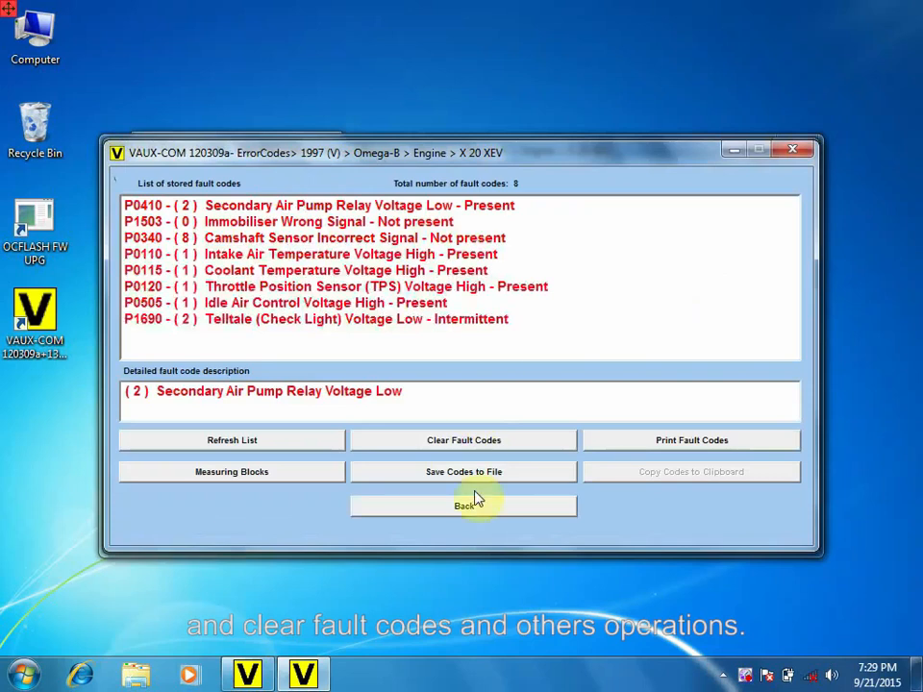
{"action": "left_click", "coordinate": [463, 506]}
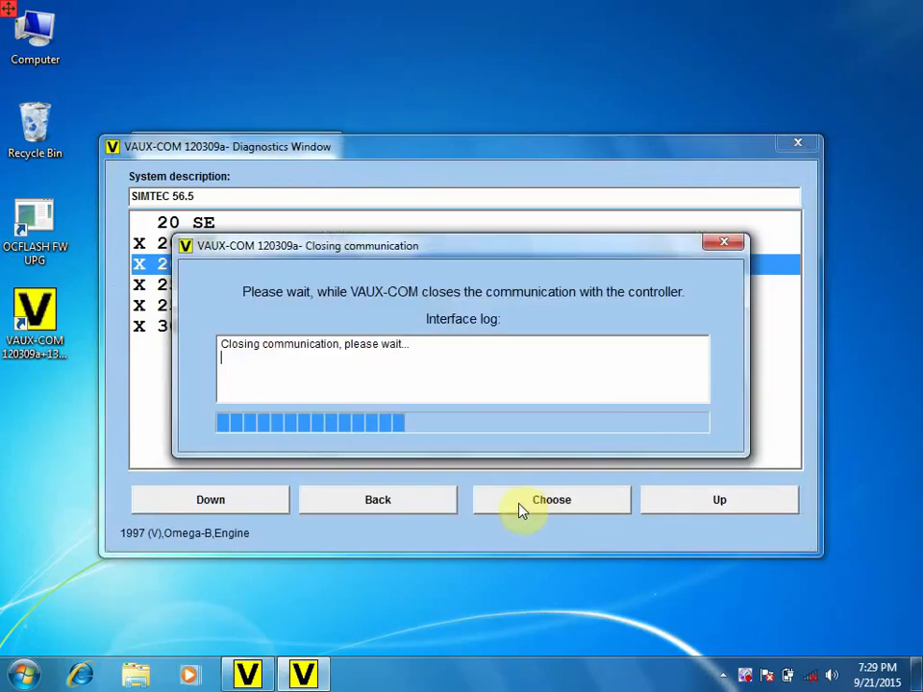